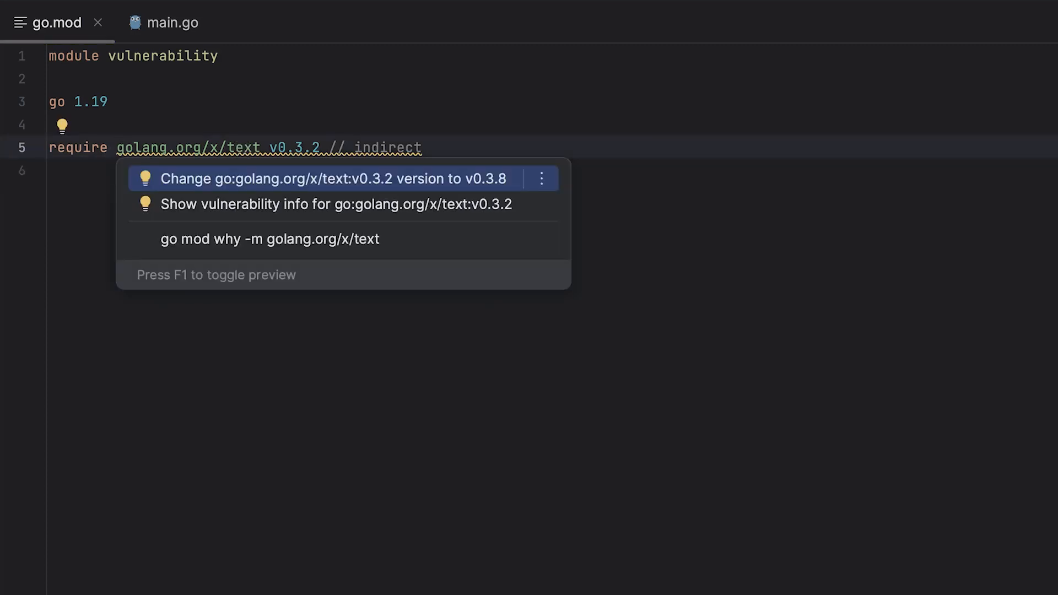
Step: Upgrade golang.org/x/text in go.mod to the safe v0.3.8 via the quick-fix
click(328, 179)
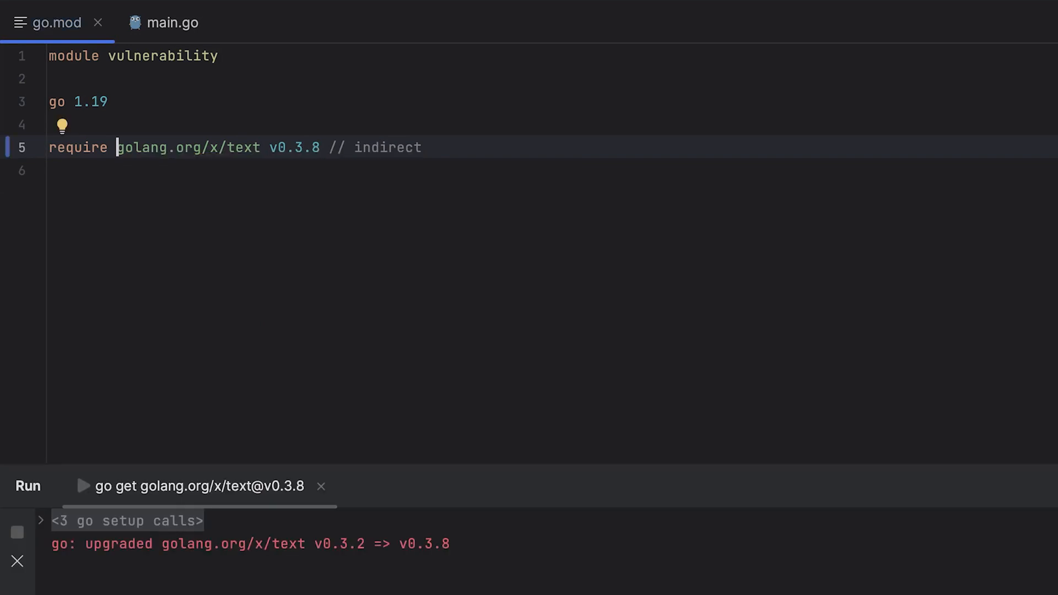
click(170, 22)
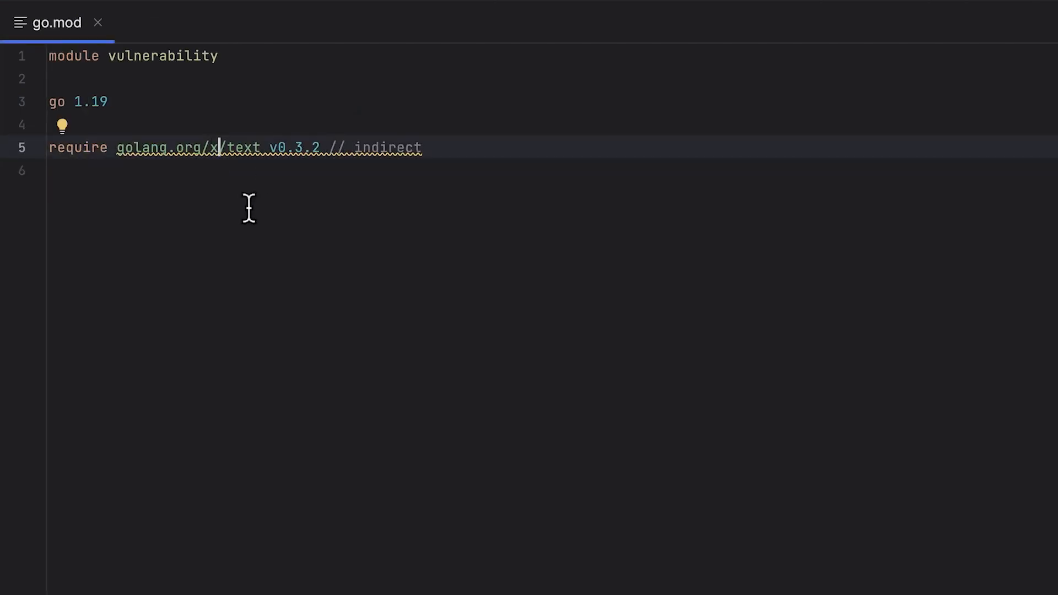
mouse_move(215, 147)
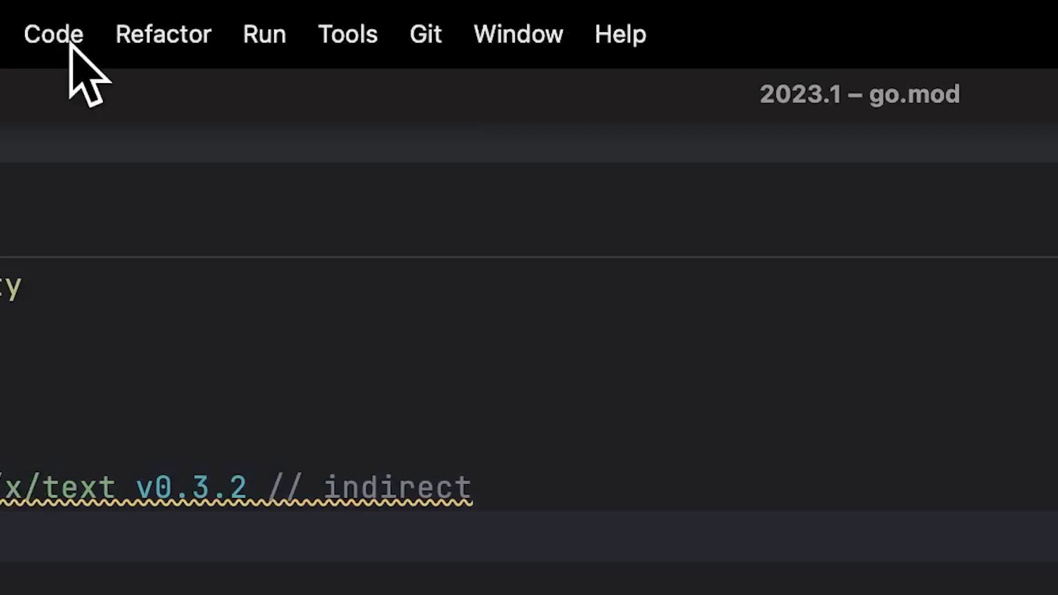
Step: Request the Show Vulnerable Dependencies report from Code > Analyze Code
click(53, 35)
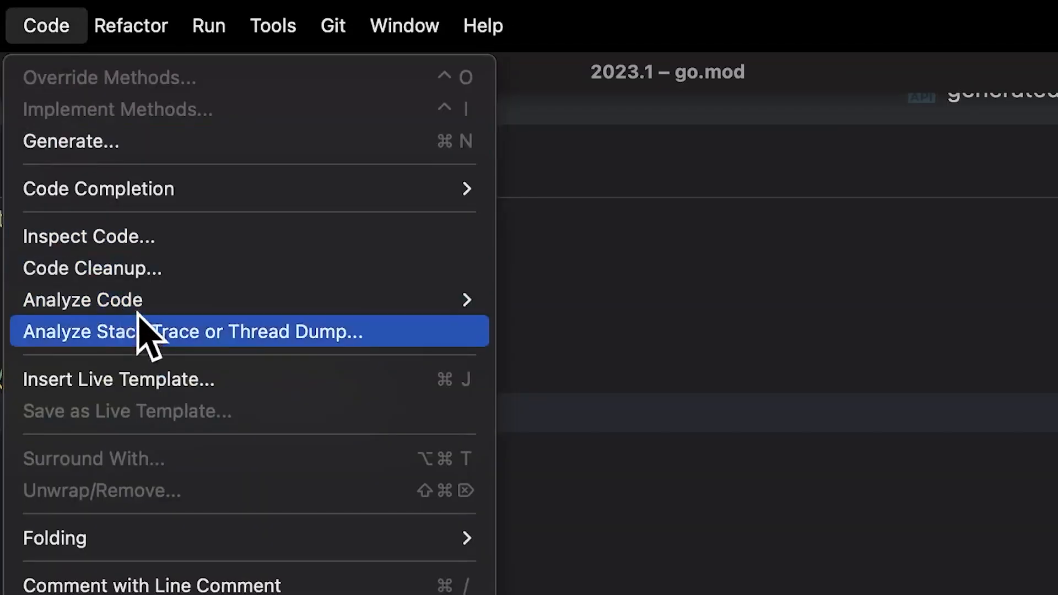
mouse_move(83, 300)
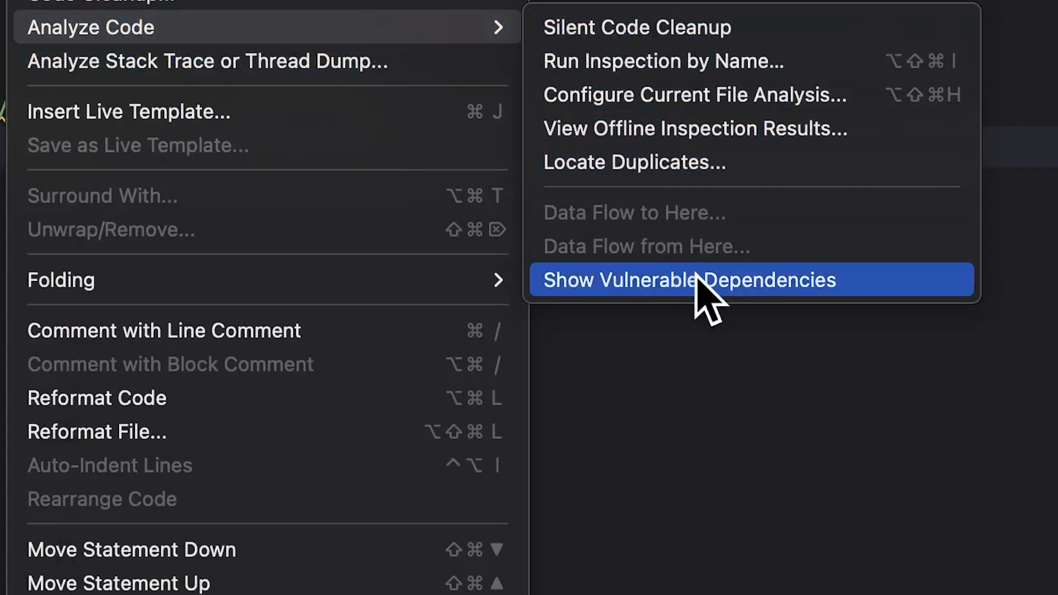
click(691, 280)
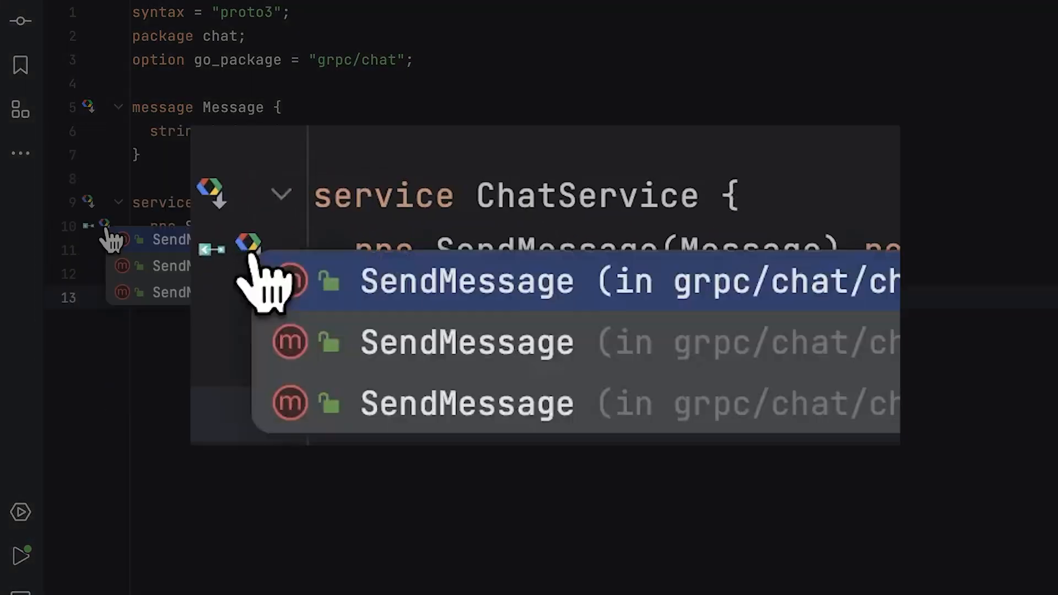
Step: Jump from the SendMessage rpc to its first Go implementation in grpc/chat
click(465, 281)
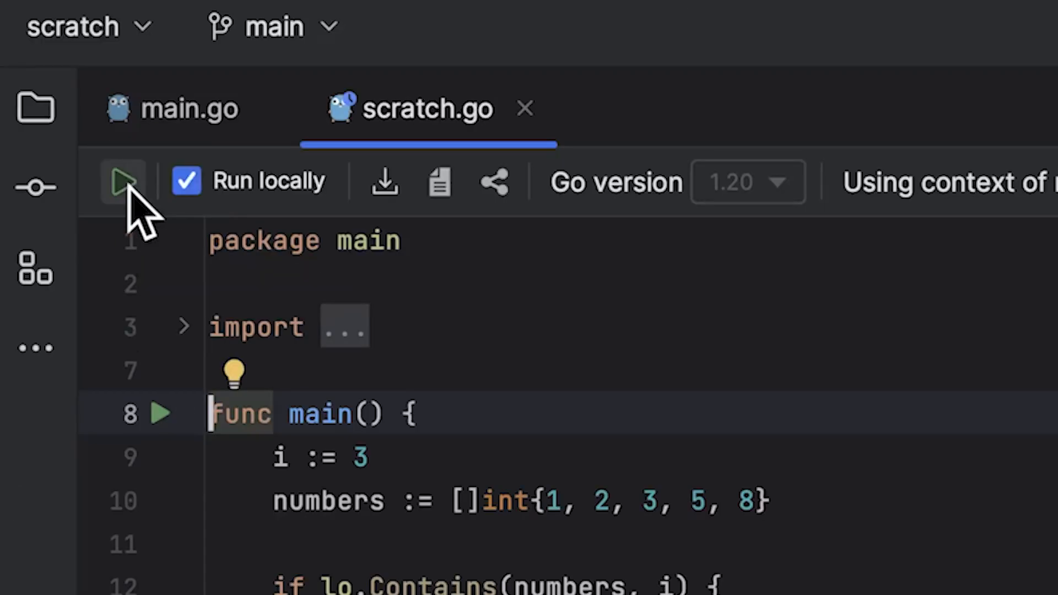
Step: Run the scratch.go program using lo.Contains locally with Go 1.20
click(123, 180)
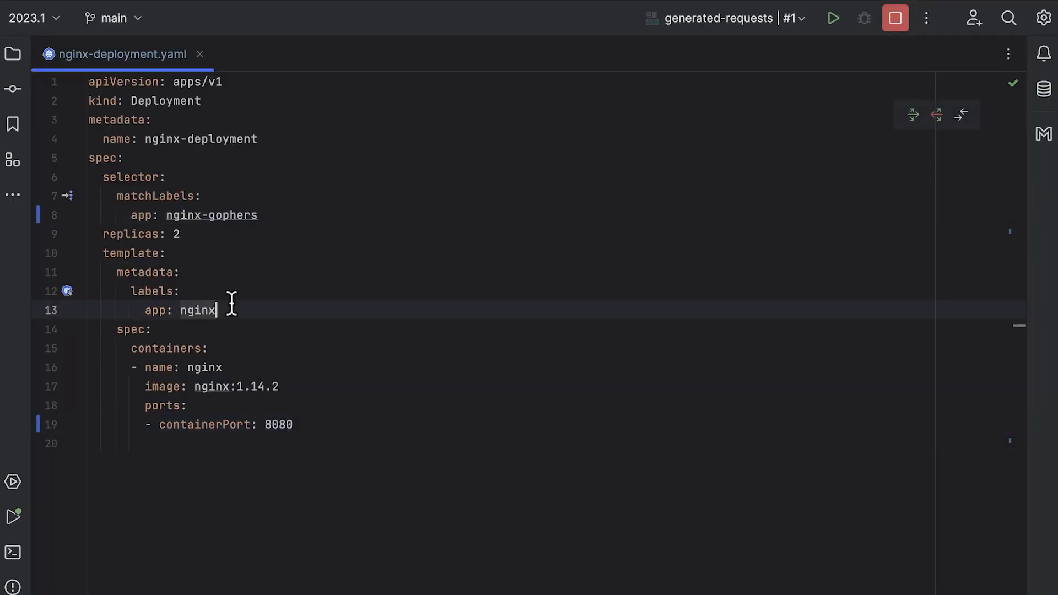
Step: Change the template label to nginx-gophers and scroll the diff against the cluster deployment
text(-gopher)
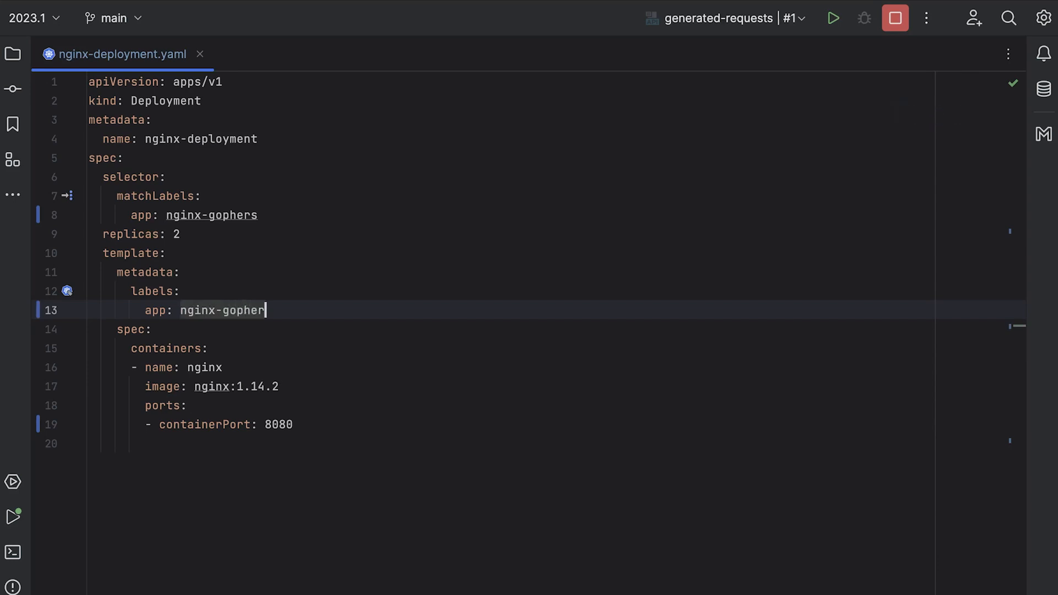
text(s)
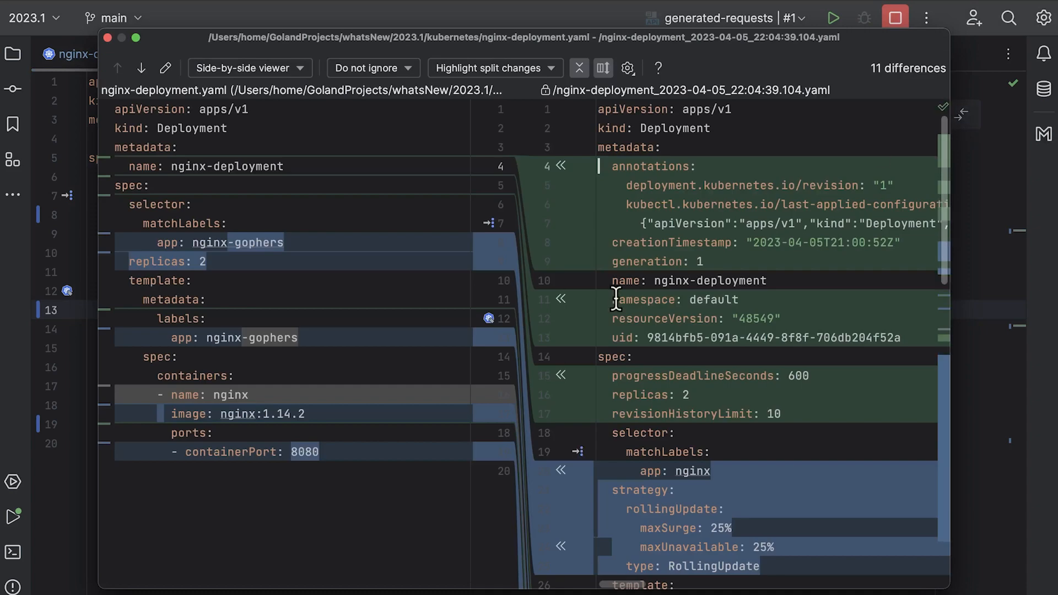
scroll(down, 3)
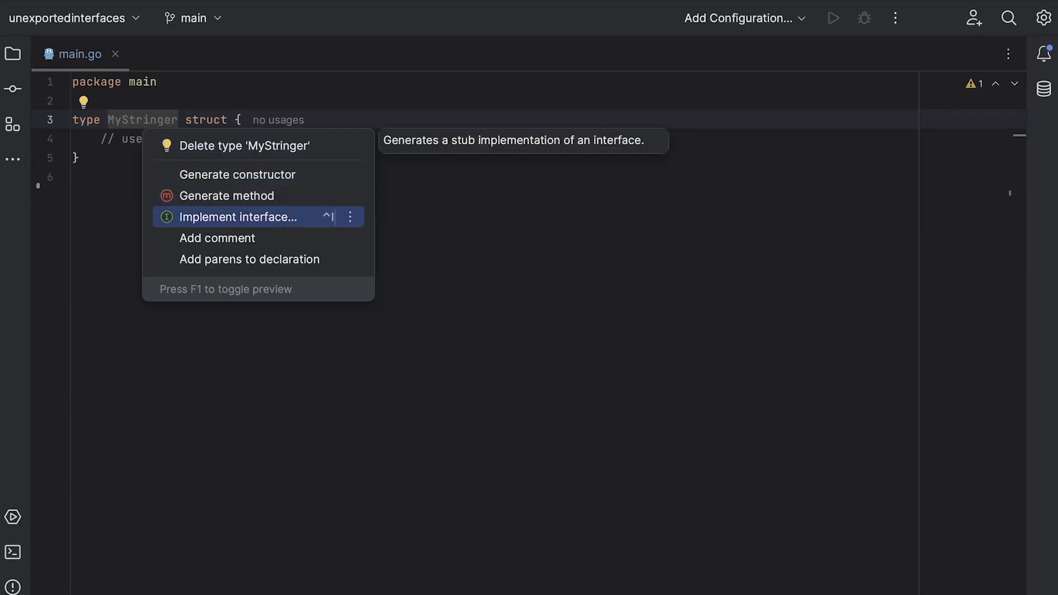
Step: Generate an interface stub for MyStringer and list the four DB implementations
click(237, 217)
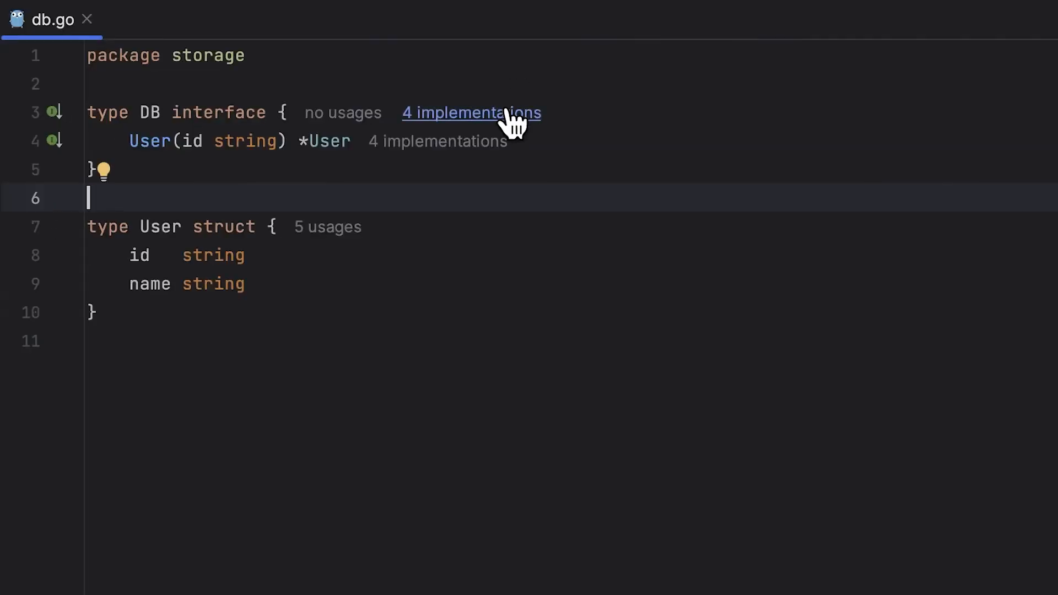
click(471, 112)
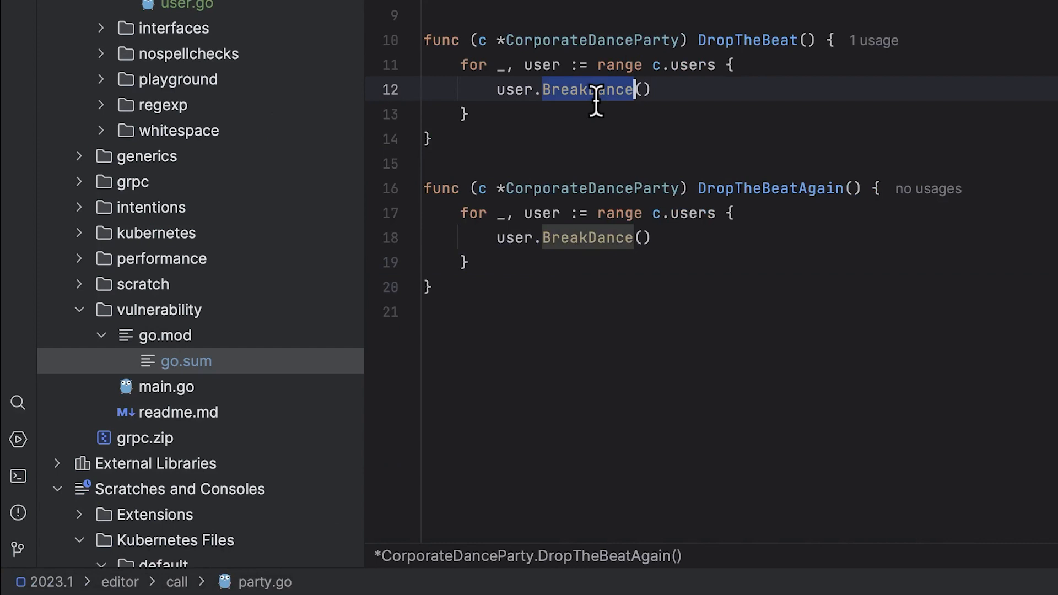
Step: Find all usages of the BreakDance method called in party.go
right_click(588, 89)
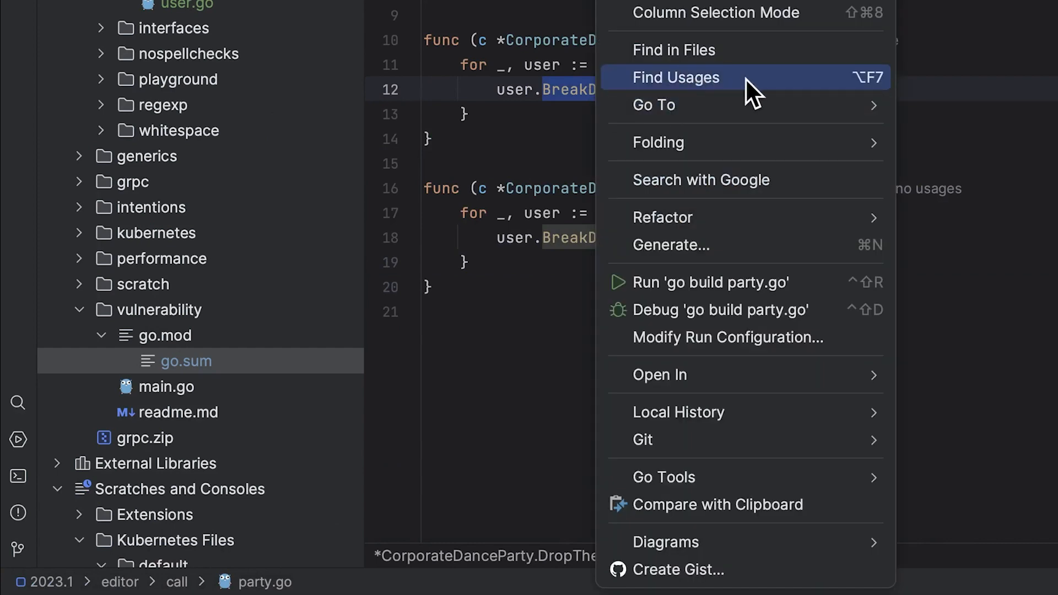
click(676, 77)
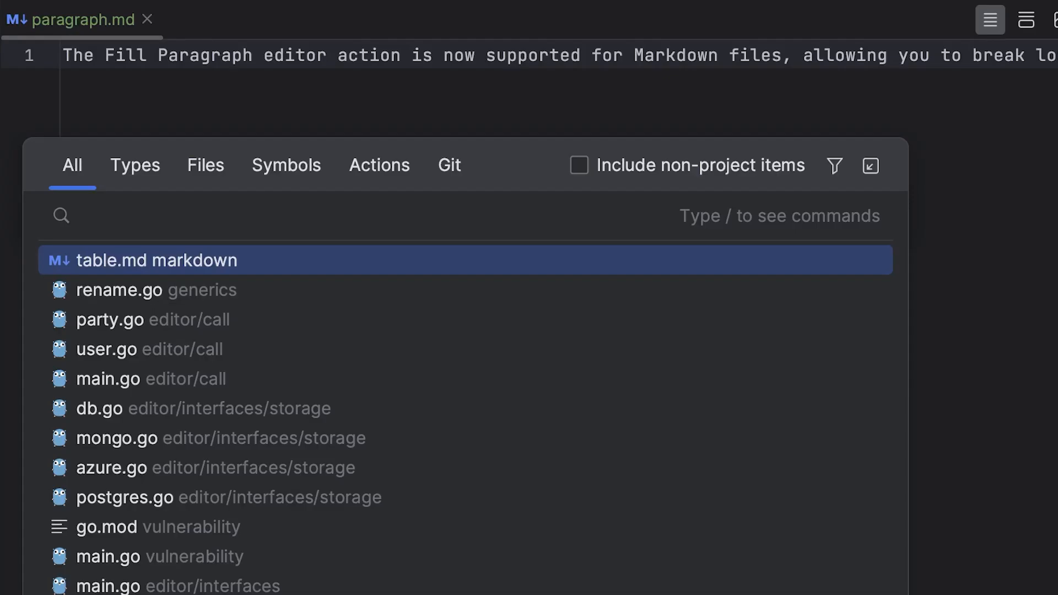
Step: Search everywhere for 'fill', then invoke the Zoom action from the results
text(fill)
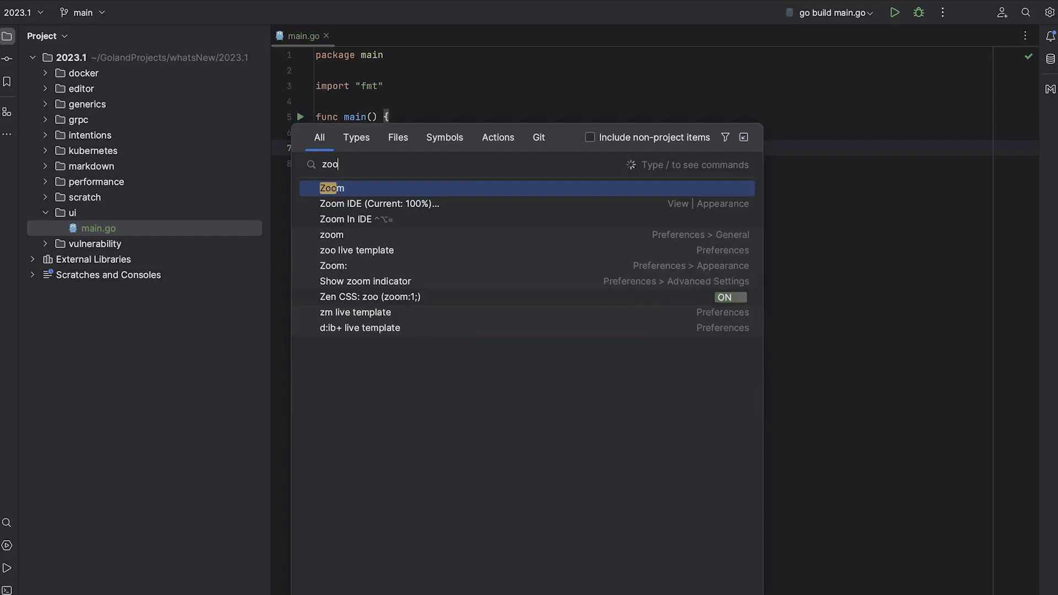
click(332, 188)
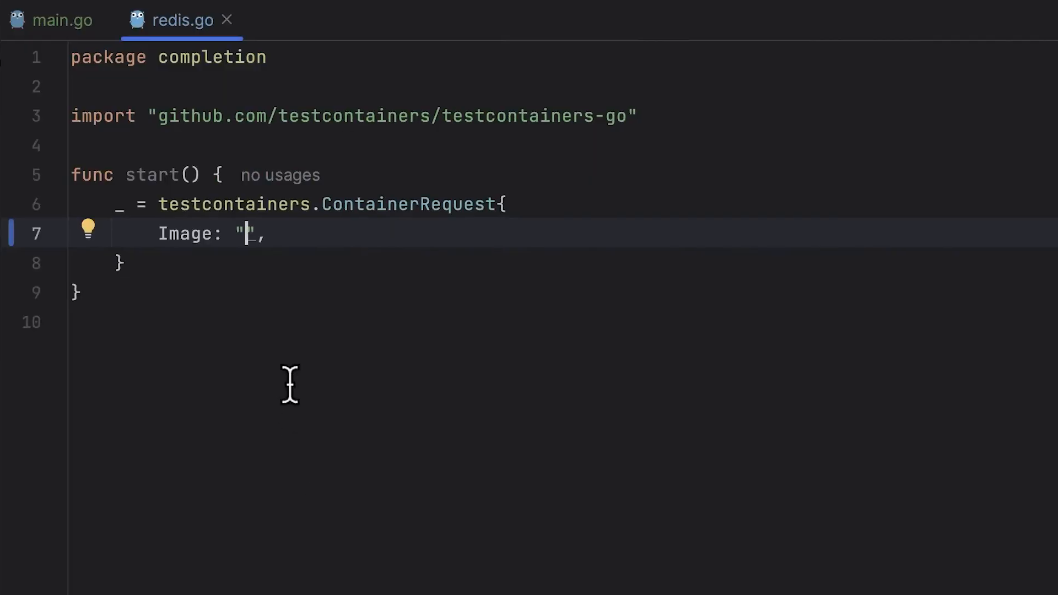
Step: Fill the ContainerRequest Image field with redis:latest using image-name completion
text(re)
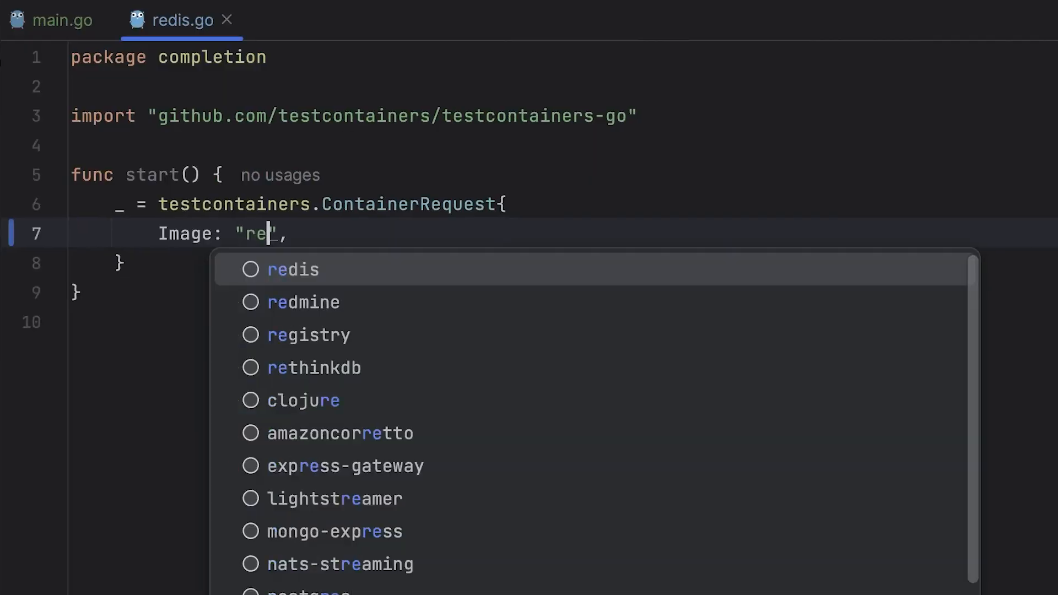
click(292, 269)
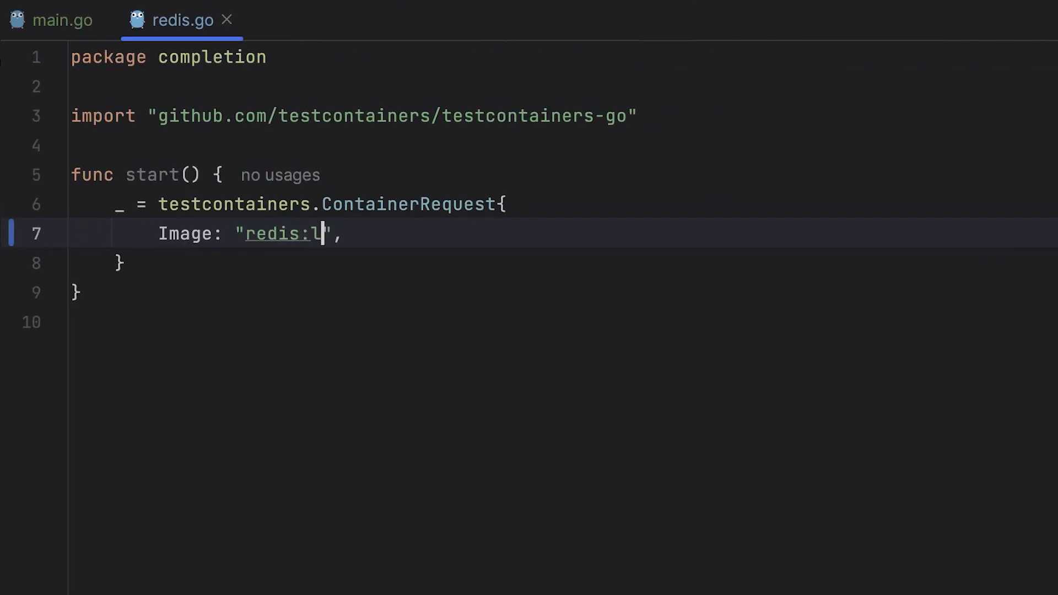
text(atest)
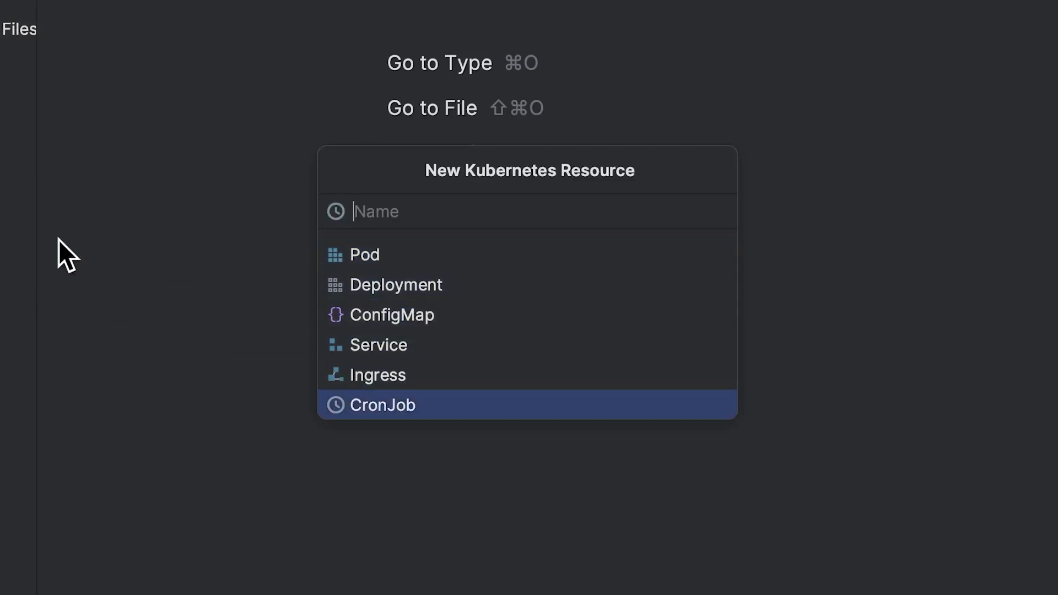
Step: Create an Opaque Kubernetes secret named my-secret in the default namespace
key(up)
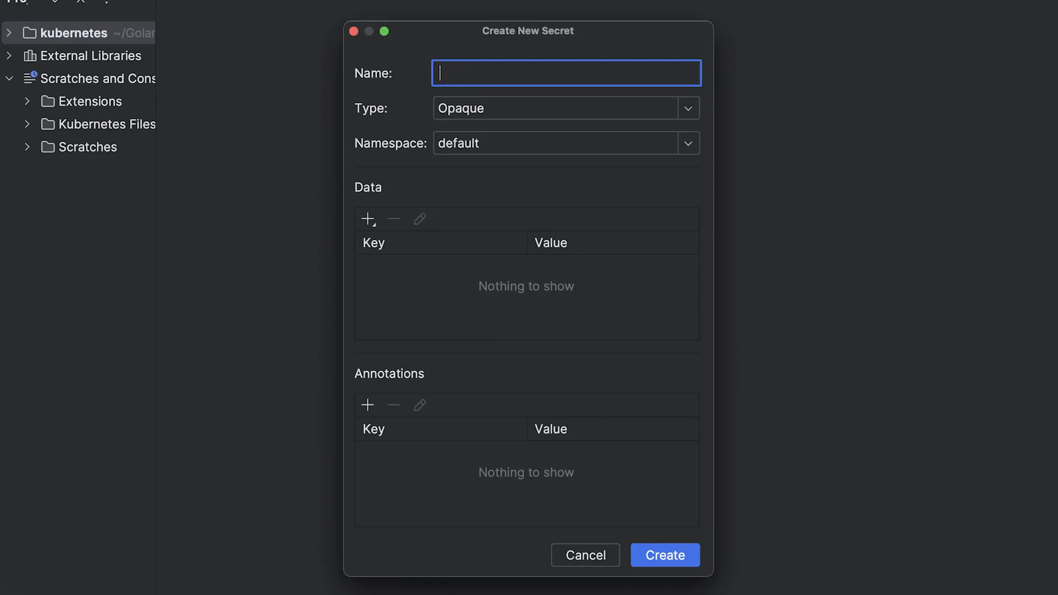
text(my-secret)
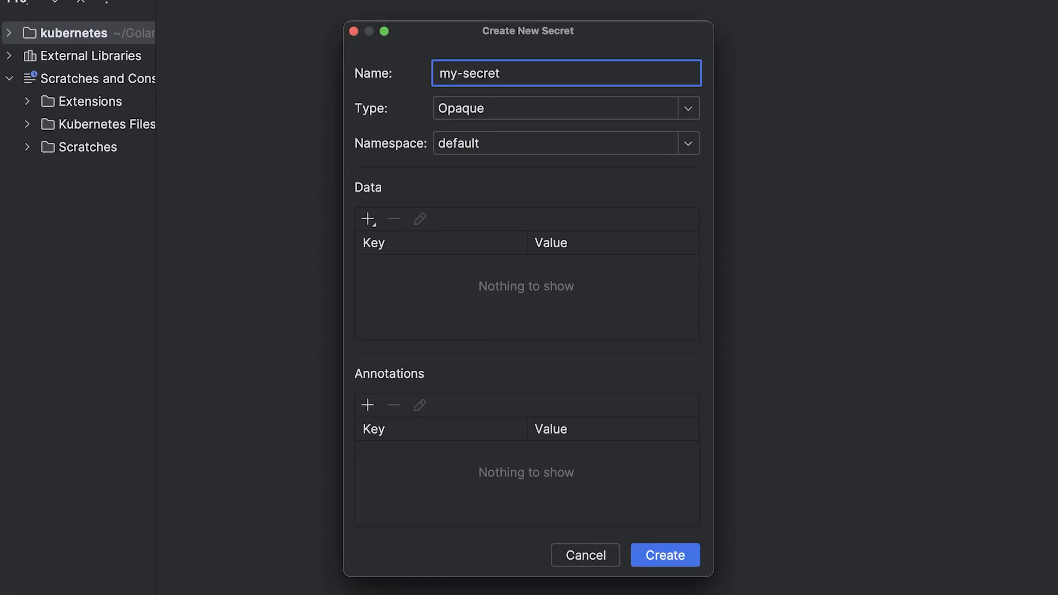
click(114, 32)
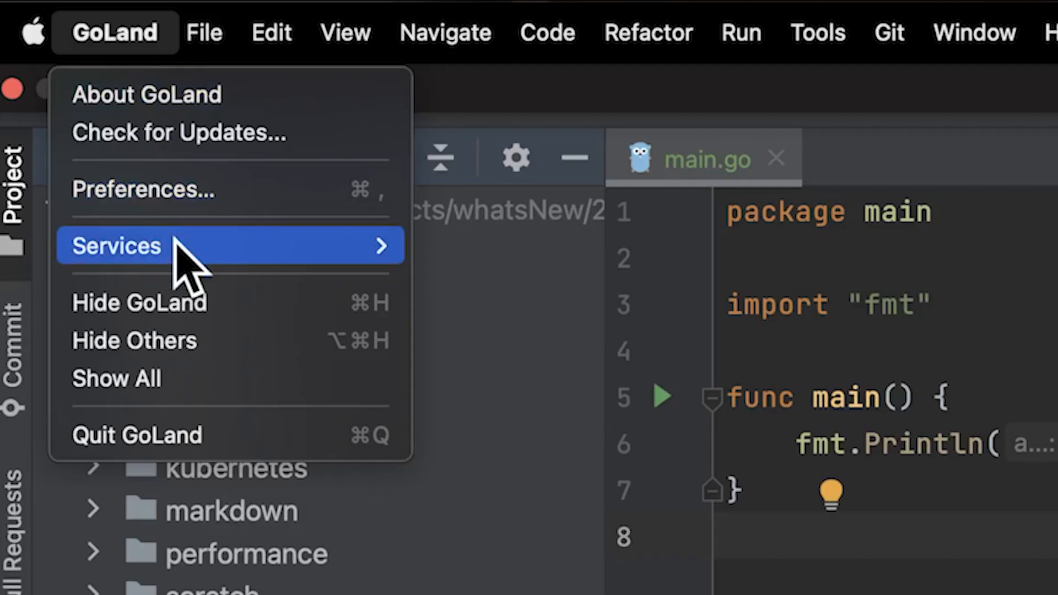
Step: Open Preferences and expand the Appearance & Behavior settings
click(142, 190)
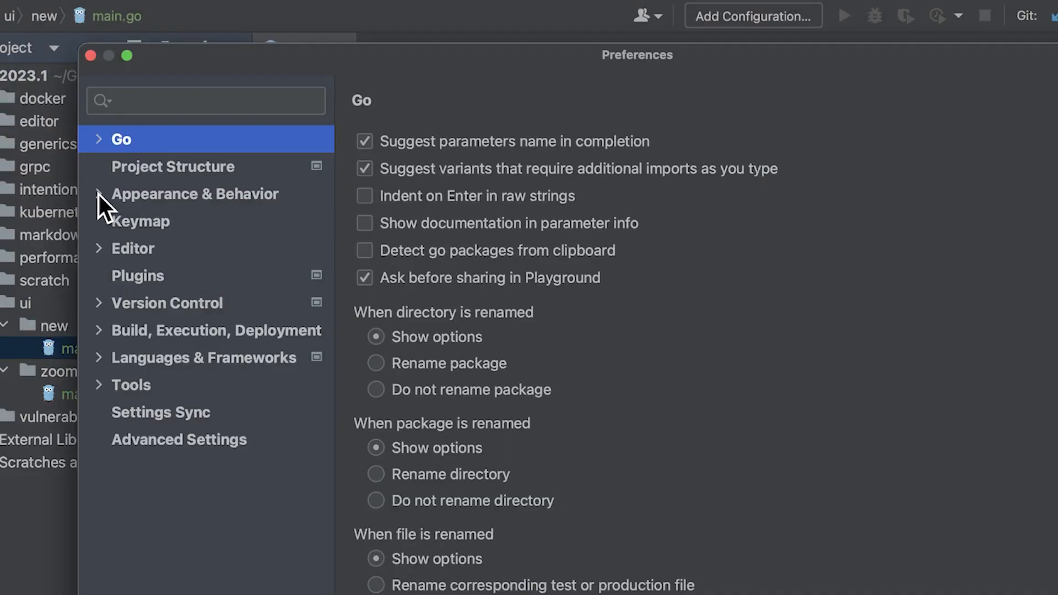
click(195, 194)
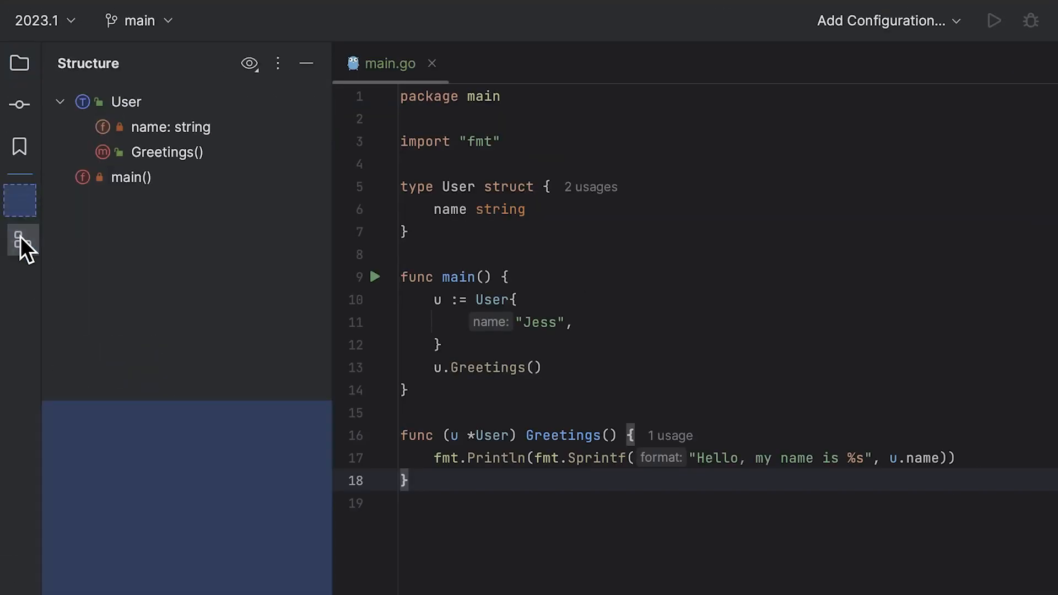
Step: Show main.go's Structure outline listing User, name, Greetings() and main()
click(20, 64)
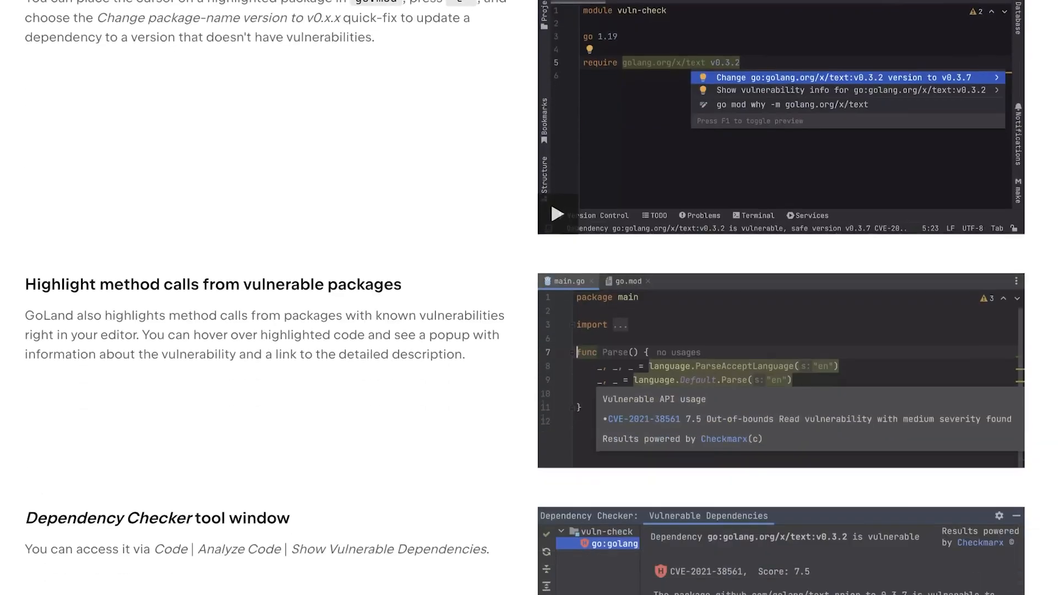
Step: Scroll the What's New page past vulnerability checks and Generics to Intentions and quick-fixes
scroll(down, 3)
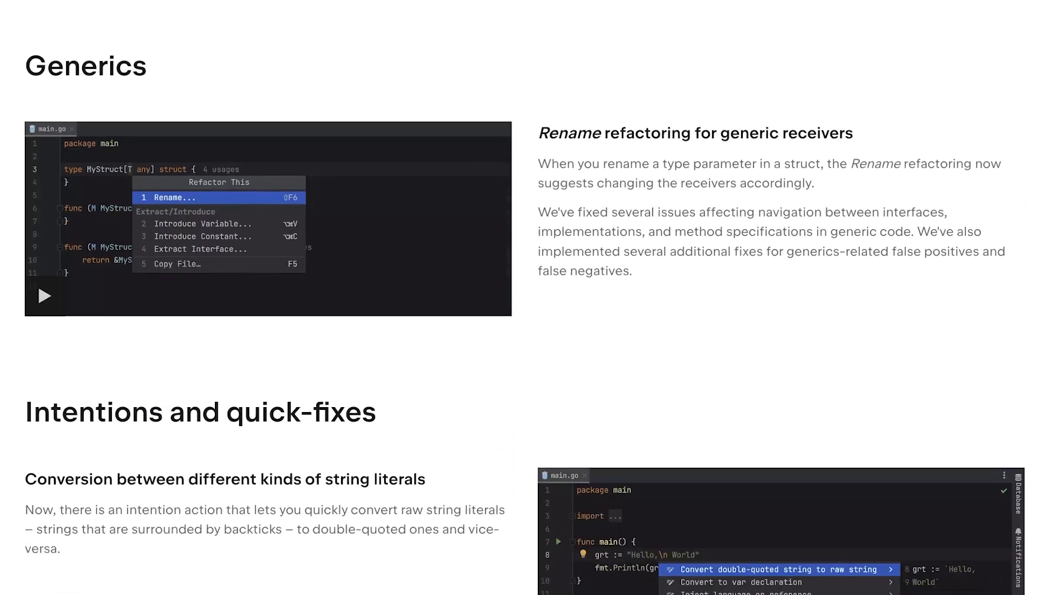
scroll(down, 3)
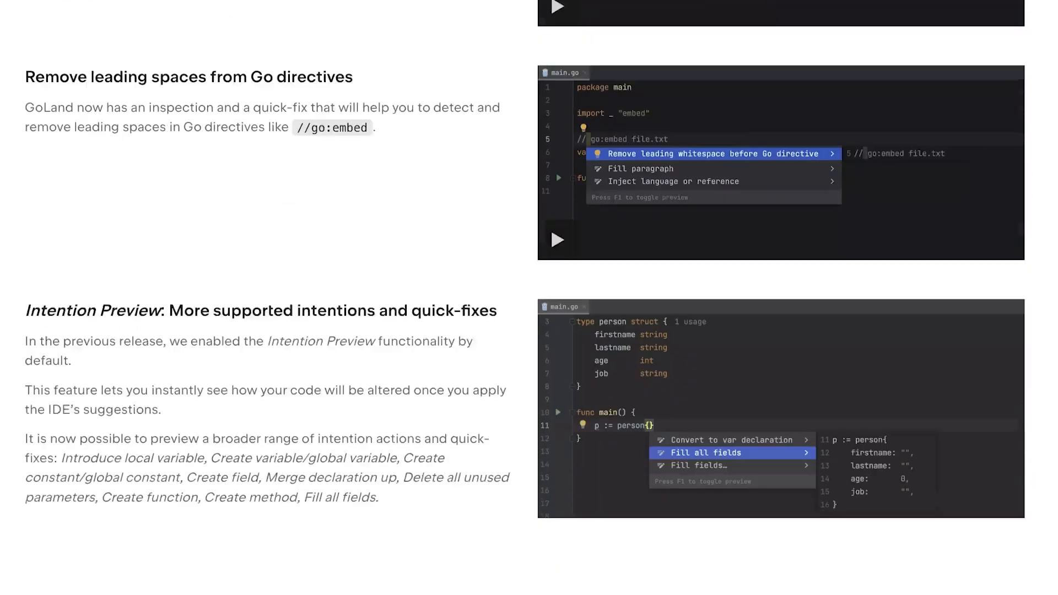